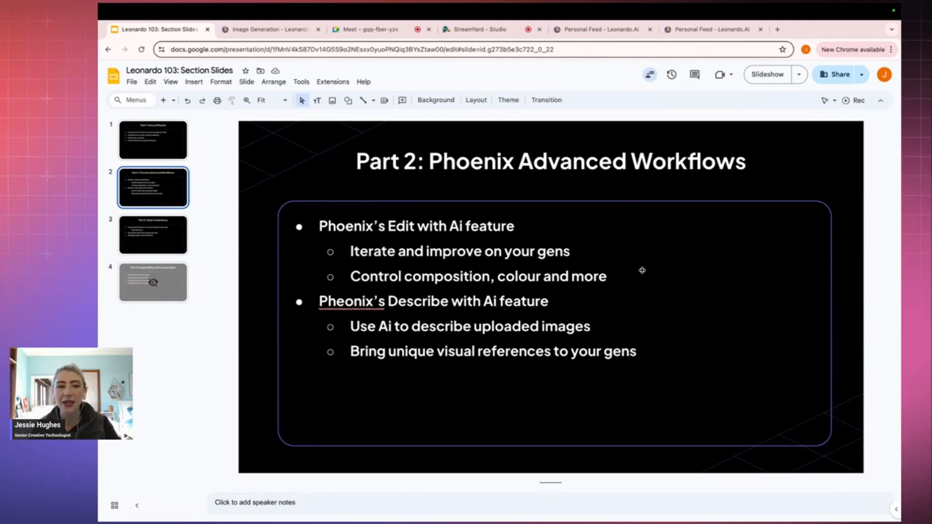
{"action": "mouse_move", "coordinate": [645, 272]}
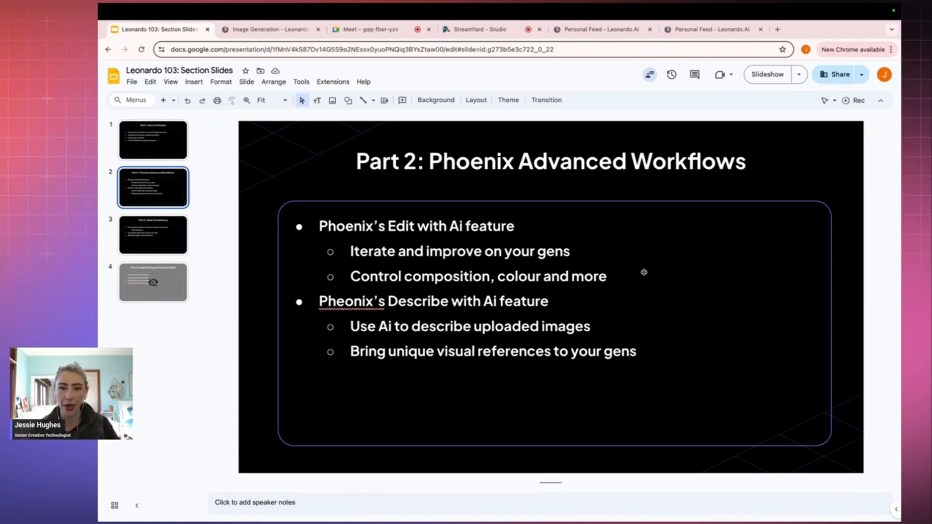
{"action": "mouse_move", "coordinate": [437, 284]}
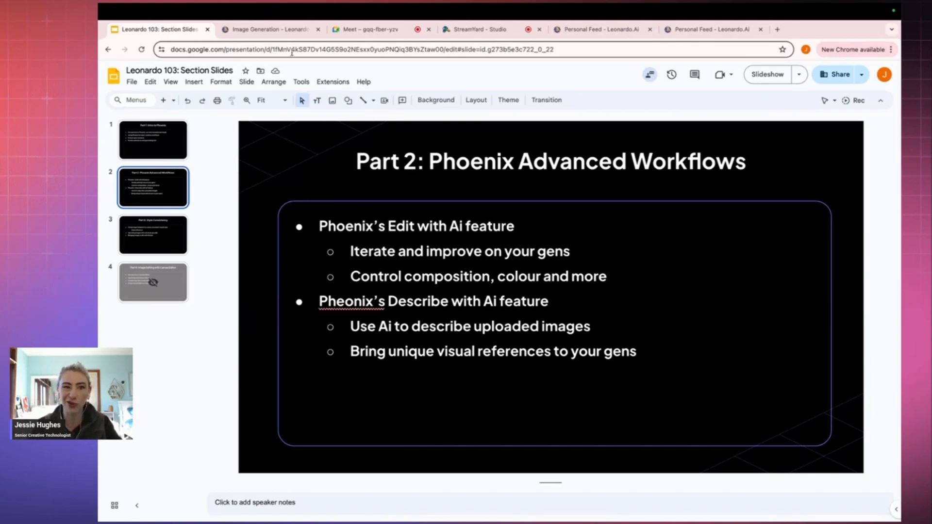
- Leave the Phoenix workflows slide for the 'Image Generation - Leonardo.Ai' browser tab
{"action": "left_click", "coordinate": [270, 30]}
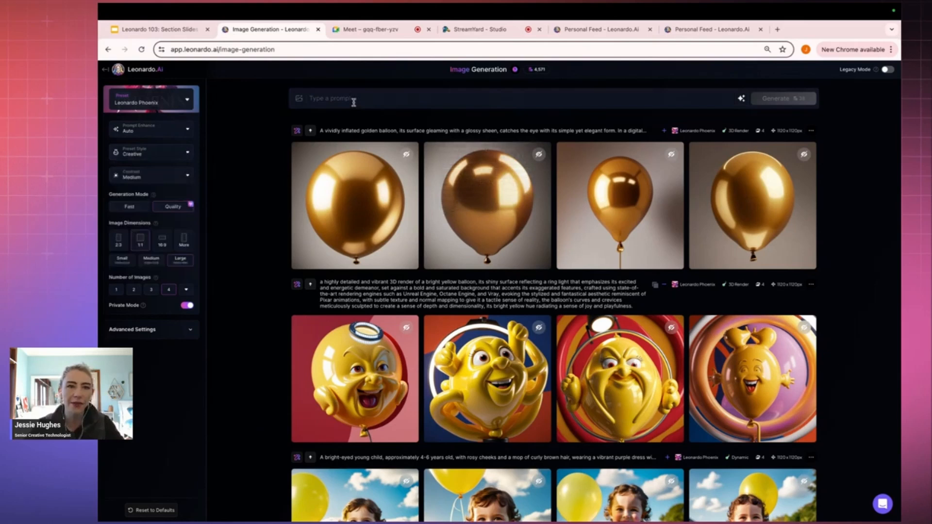
- Write the prompt '3 abstract forms: fluffy green diamond, pink glossy lightning, orange patchwork cube'
{"action": "type", "text": "3 abs"}
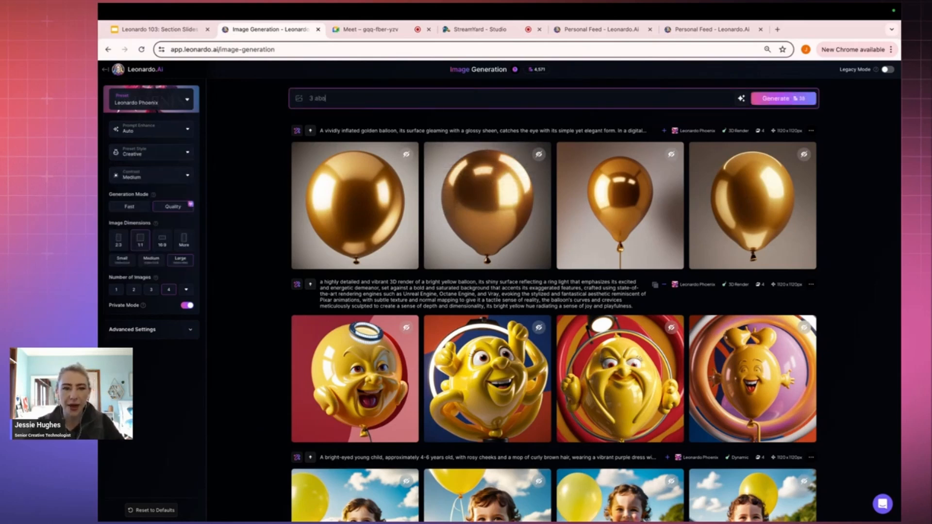
{"action": "type", "text": "bstract forms,"}
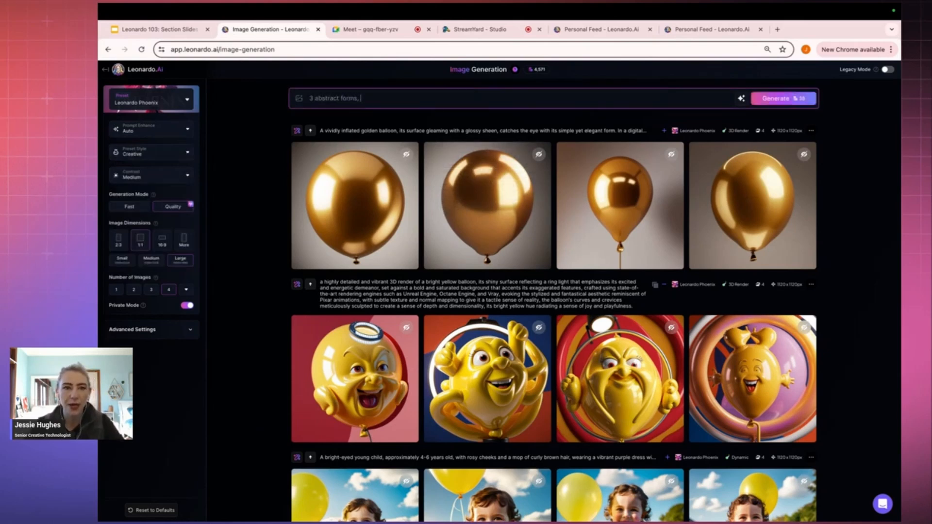
{"action": "type", "text": "1. a fluffy green diamond,"}
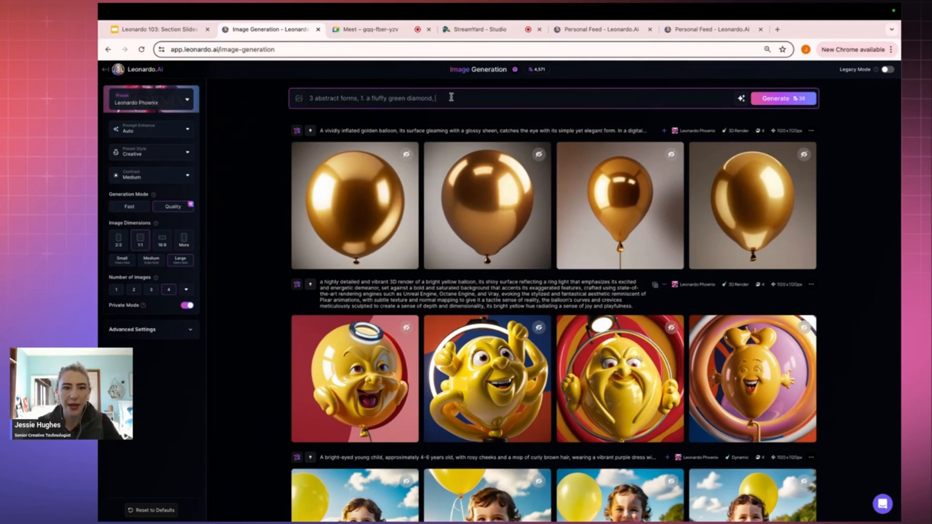
{"action": "type", "text": "2. pink glossy lightning, 3."}
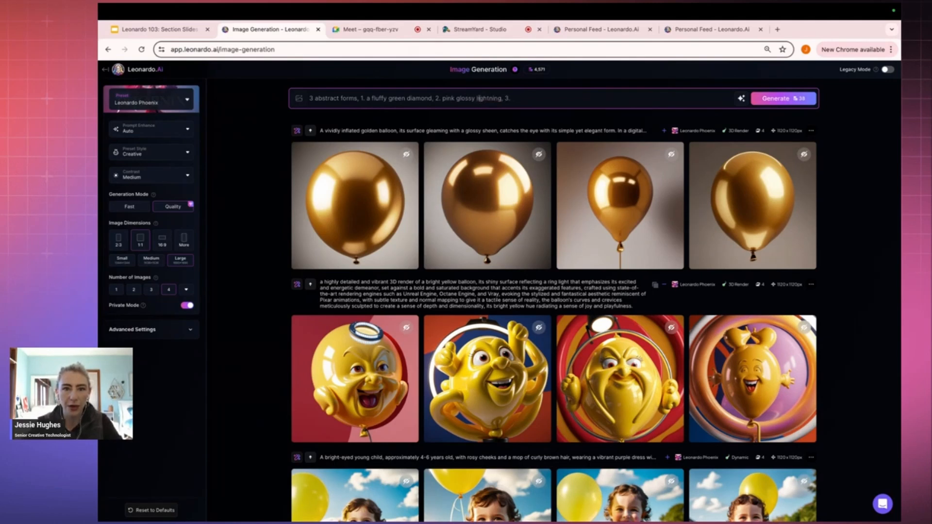
{"action": "type", "text": "ornage"}
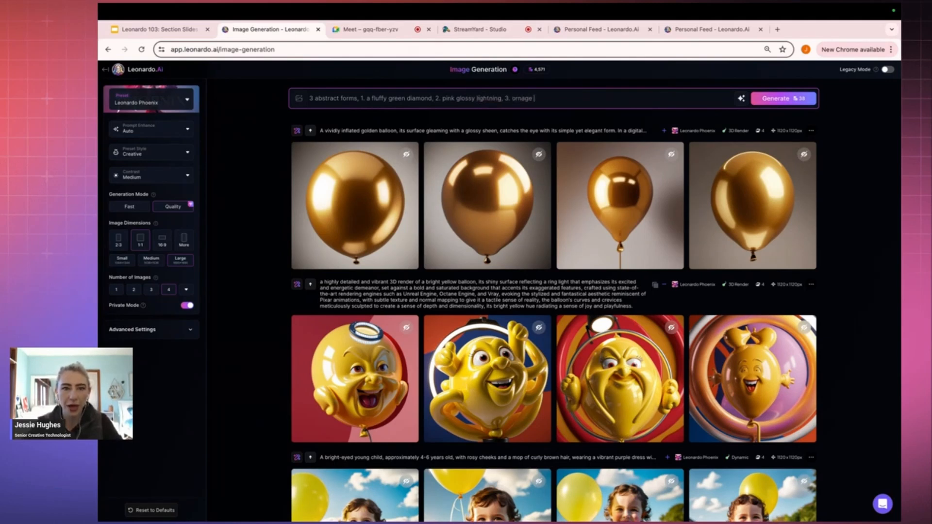
{"action": "left_click", "coordinate": [741, 98]}
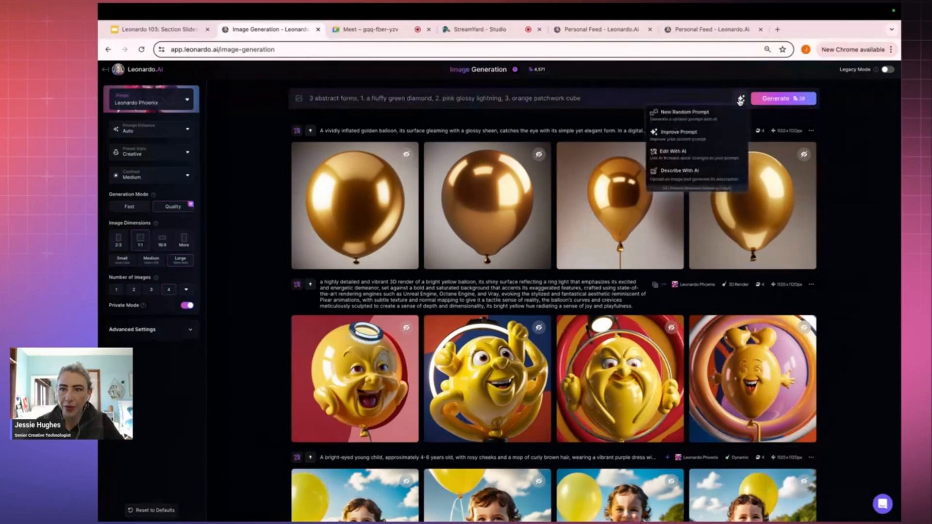
{"action": "mouse_move", "coordinate": [679, 141]}
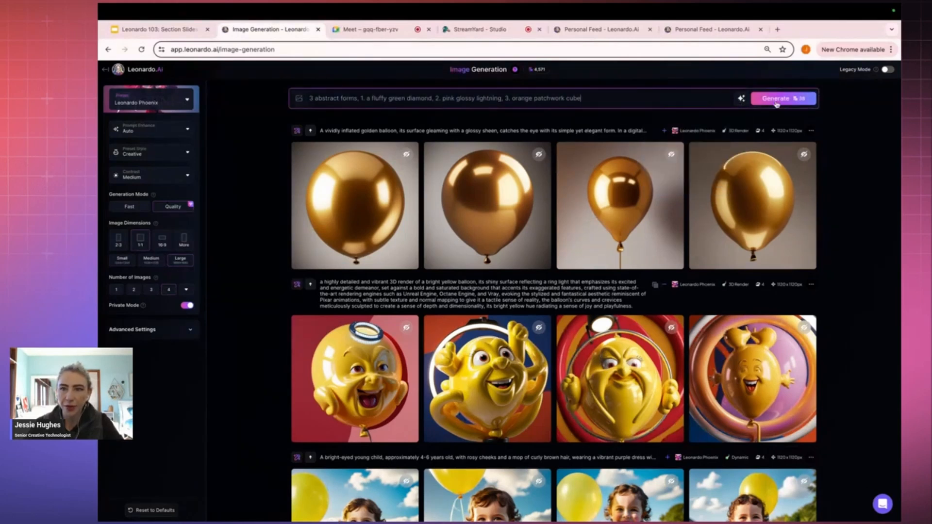
- Generate images from the short prompt, then from the expanded detailed prompt
{"action": "left_click", "coordinate": [783, 98]}
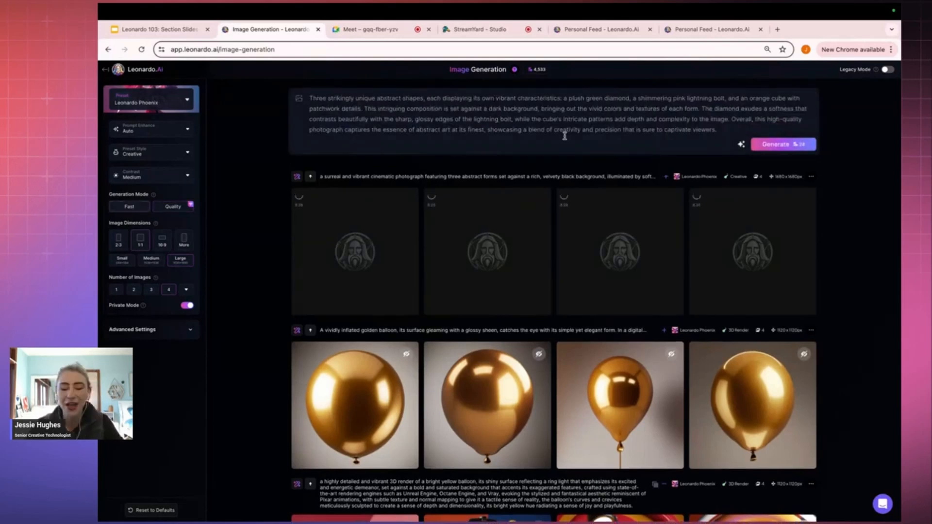
{"action": "left_click", "coordinate": [783, 144]}
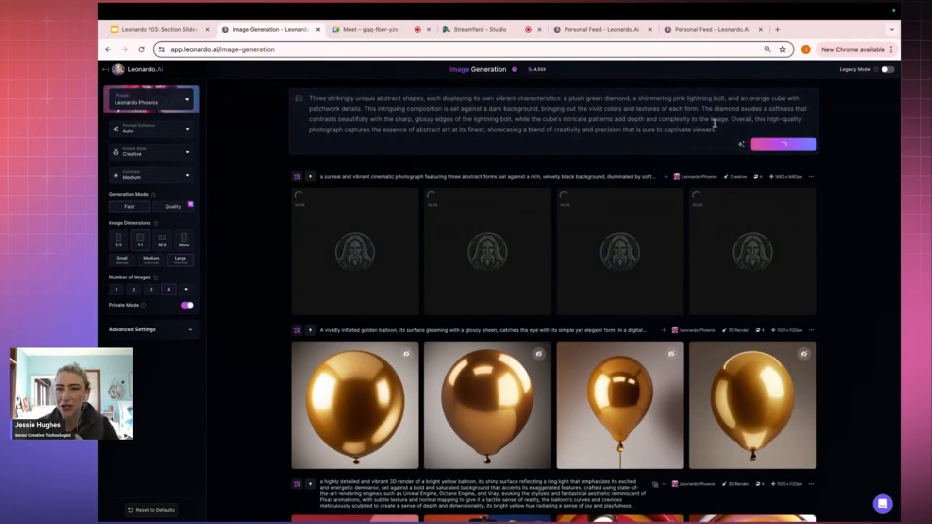
{"action": "left_click", "coordinate": [784, 145]}
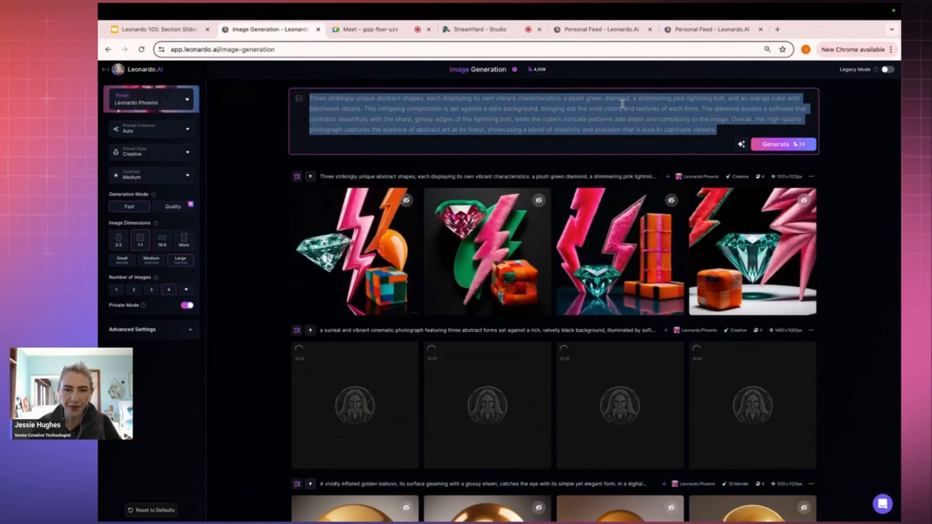
{"action": "left_click", "coordinate": [354, 251]}
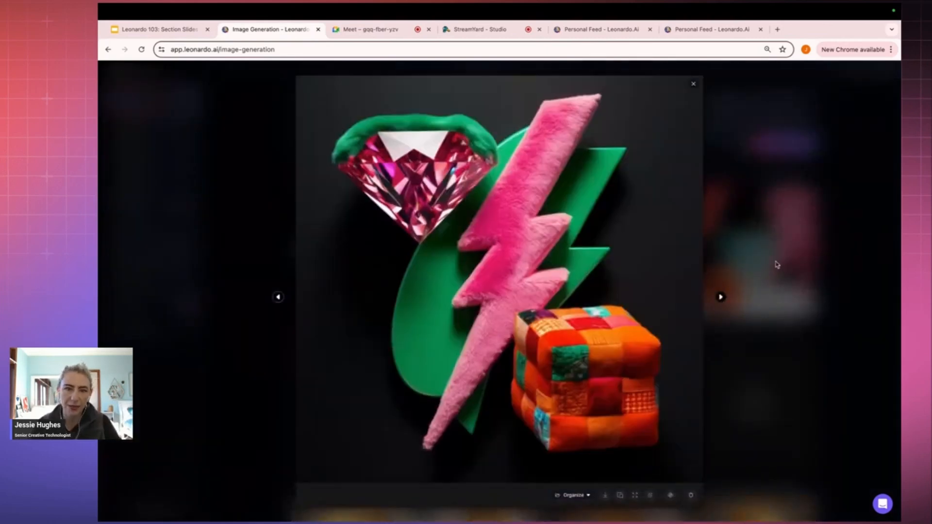
{"action": "left_click", "coordinate": [722, 298]}
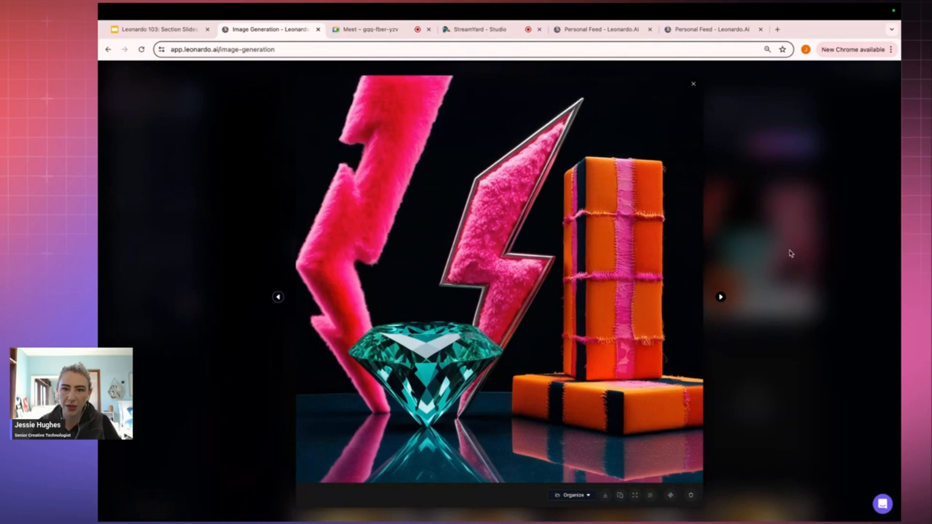
{"action": "left_click", "coordinate": [693, 84]}
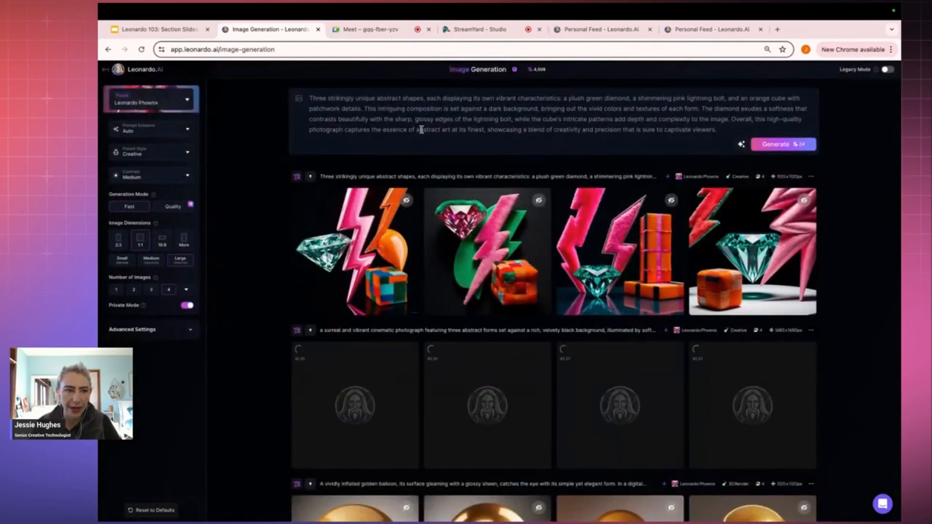
{"action": "mouse_move", "coordinate": [717, 278]}
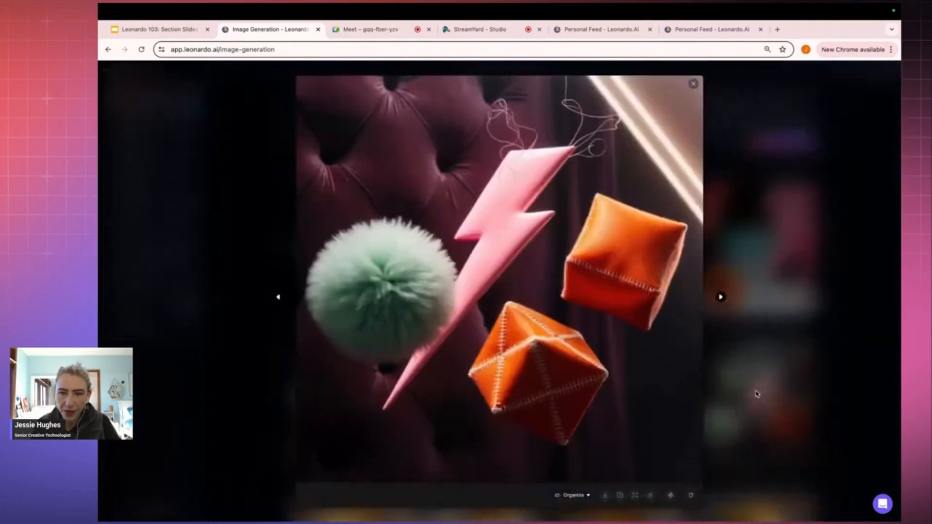
{"action": "left_click", "coordinate": [724, 298]}
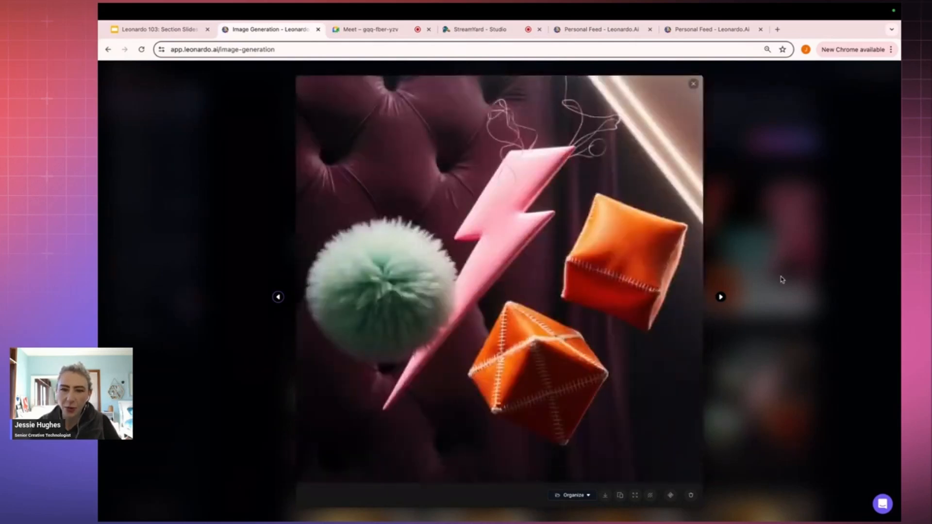
{"action": "left_click", "coordinate": [694, 83]}
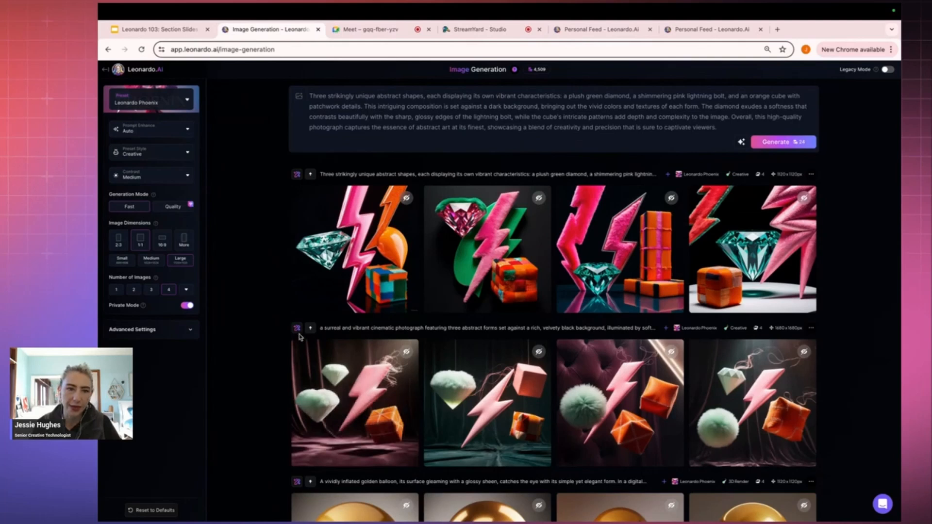
- Edit the soft-textured batch with AI, requesting 'use these shapes to make a new world, abstract universe'
{"action": "scroll", "scroll_direction": "down", "scroll_amount": 3}
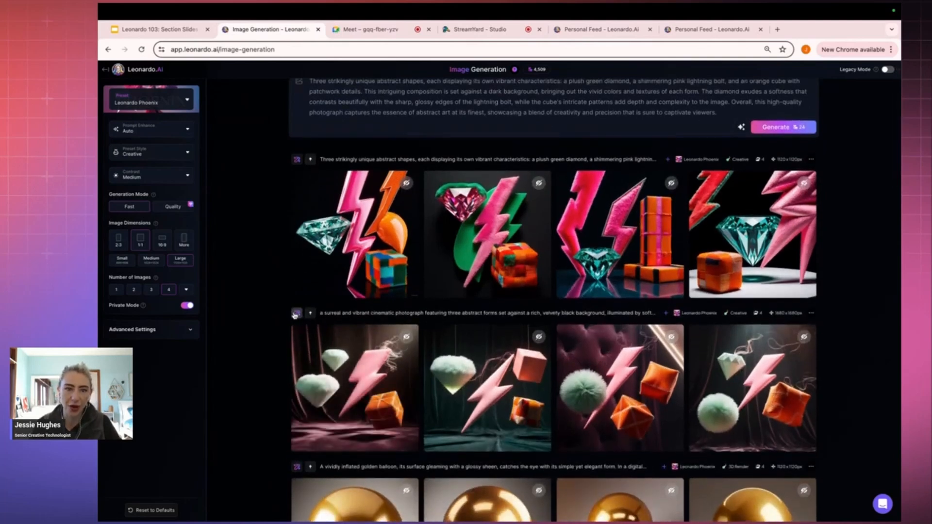
{"action": "left_click", "coordinate": [296, 317]}
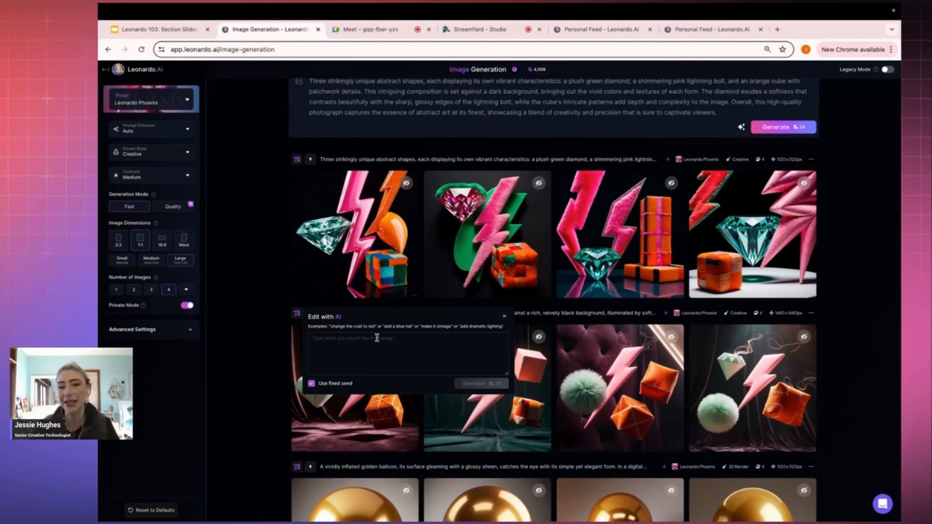
{"action": "left_click", "coordinate": [407, 351]}
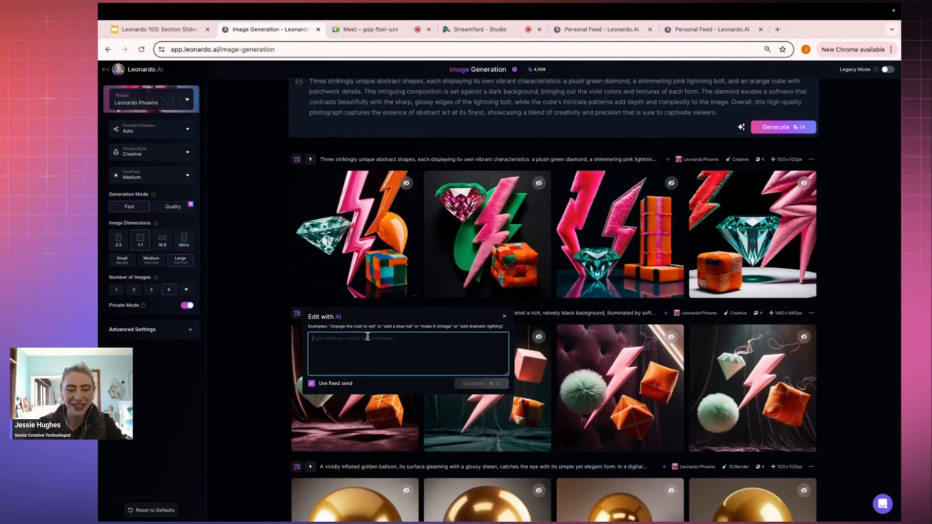
{"action": "left_click", "coordinate": [504, 316]}
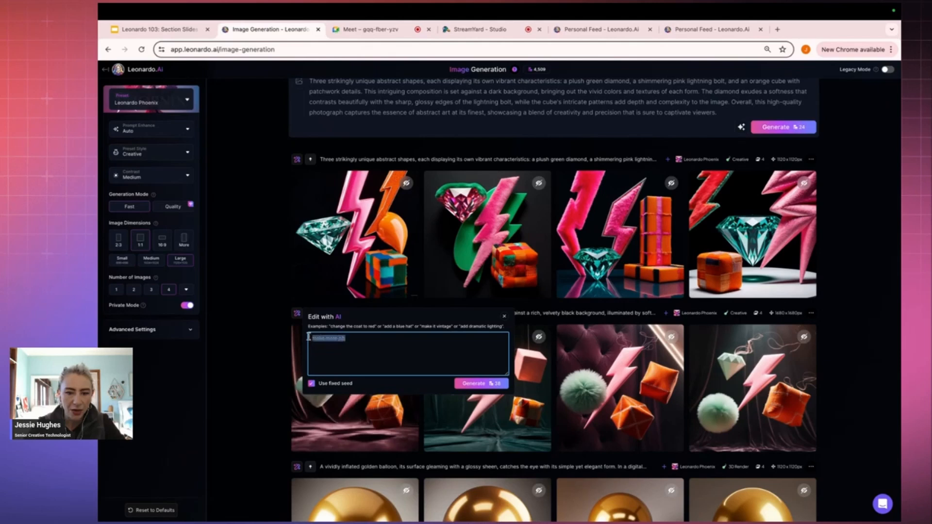
{"action": "type", "text": "use these shape"}
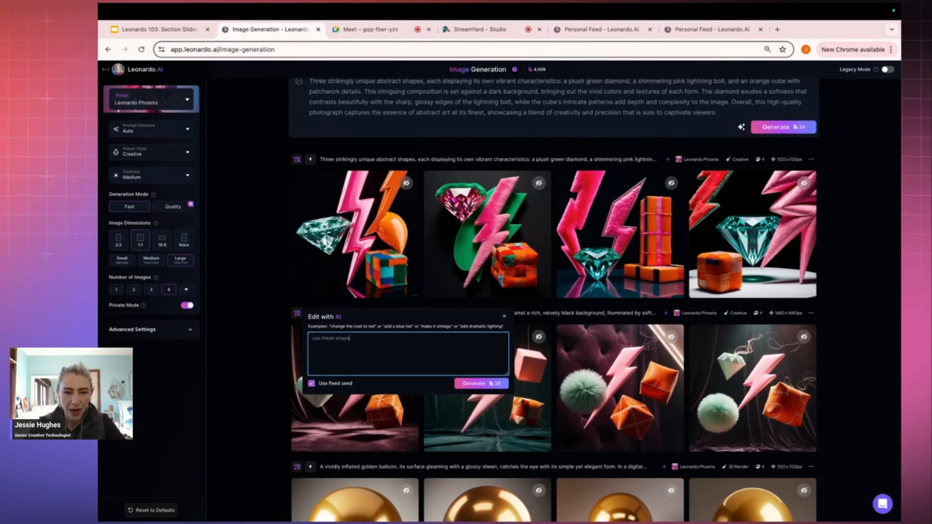
{"action": "type", "text": "to make a new world, abstract universe"}
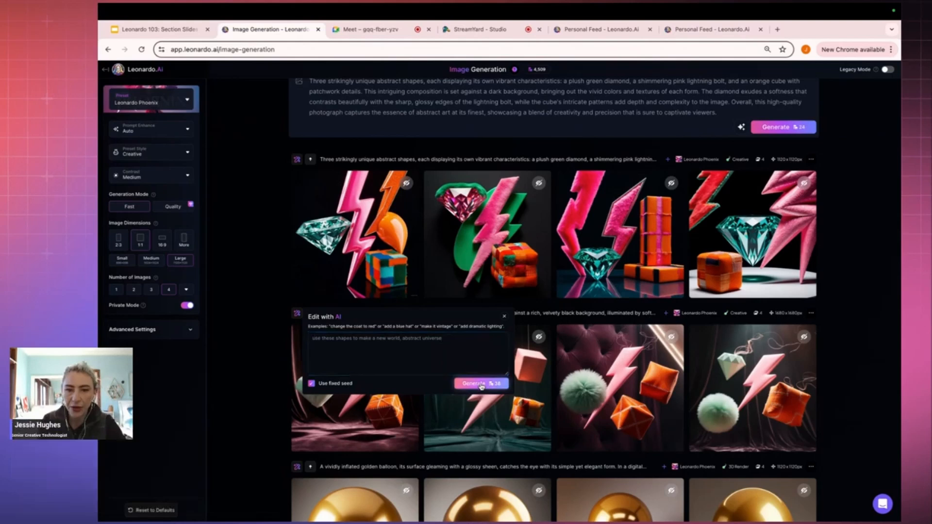
- Generate the abstract-universe edit and preview the hanging cloud diamond image
{"action": "left_click", "coordinate": [481, 383]}
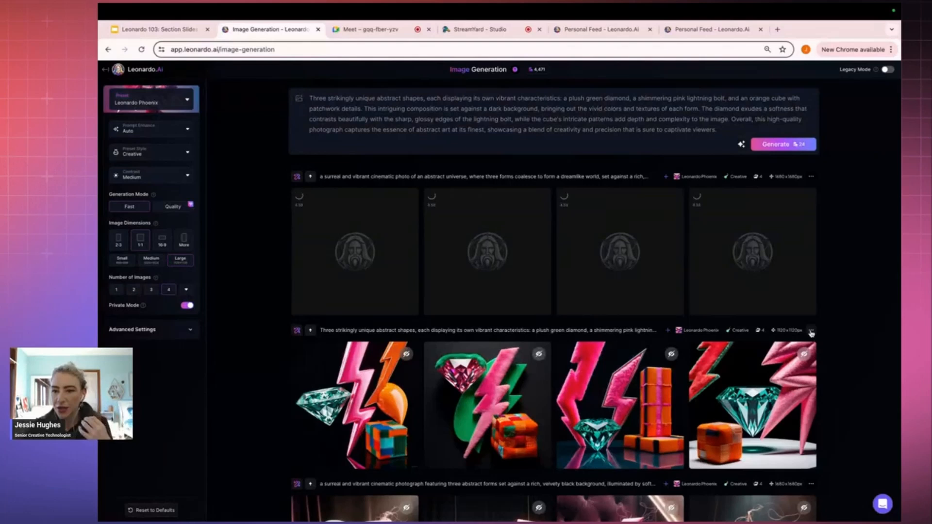
{"action": "left_click", "coordinate": [811, 330]}
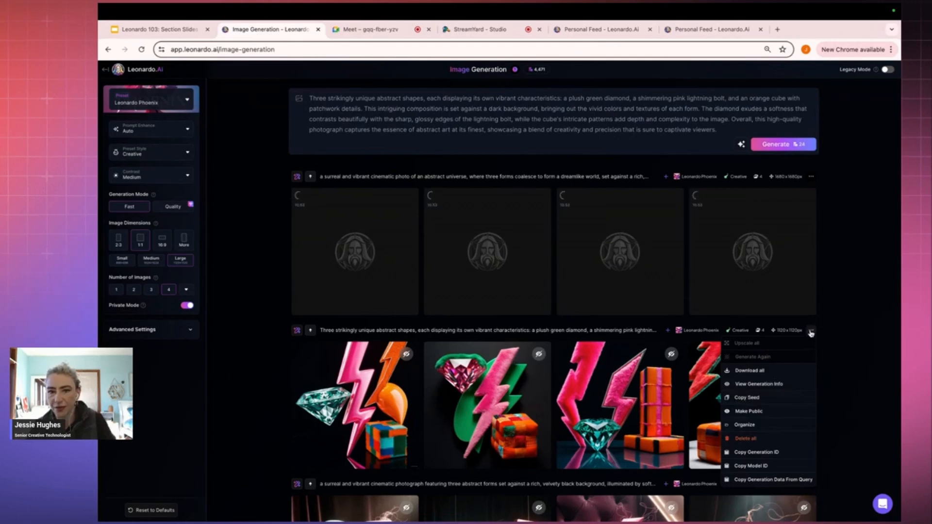
{"action": "scroll", "scroll_direction": "down", "scroll_amount": 3}
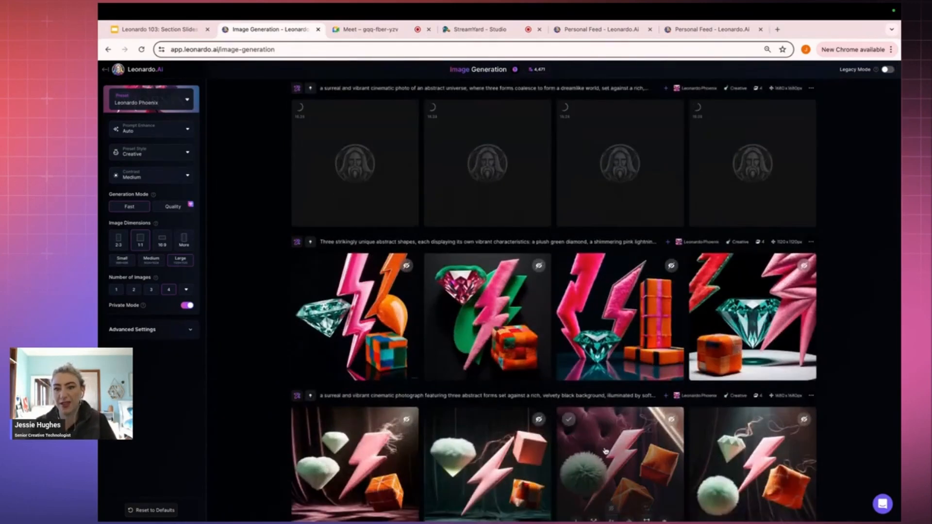
{"action": "left_click", "coordinate": [608, 456]}
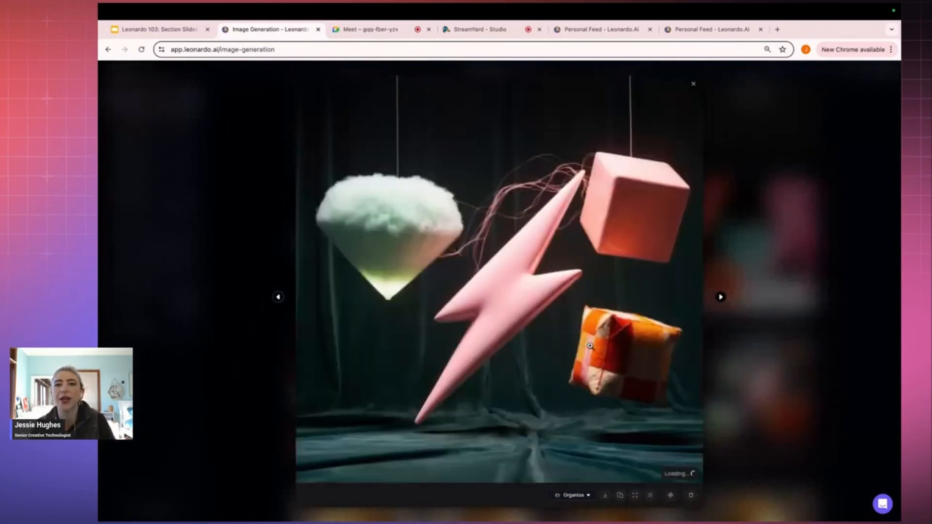
{"action": "left_click", "coordinate": [693, 83]}
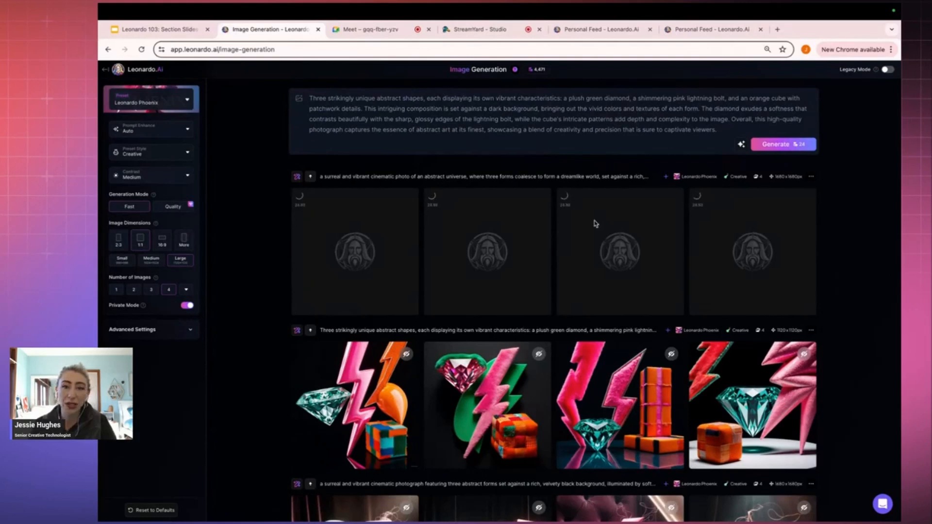
- Enable an advanced option, copy the velvety-black generation's prompt, and enlarge a dreamlike result
{"action": "scroll", "scroll_direction": "down", "scroll_amount": 3}
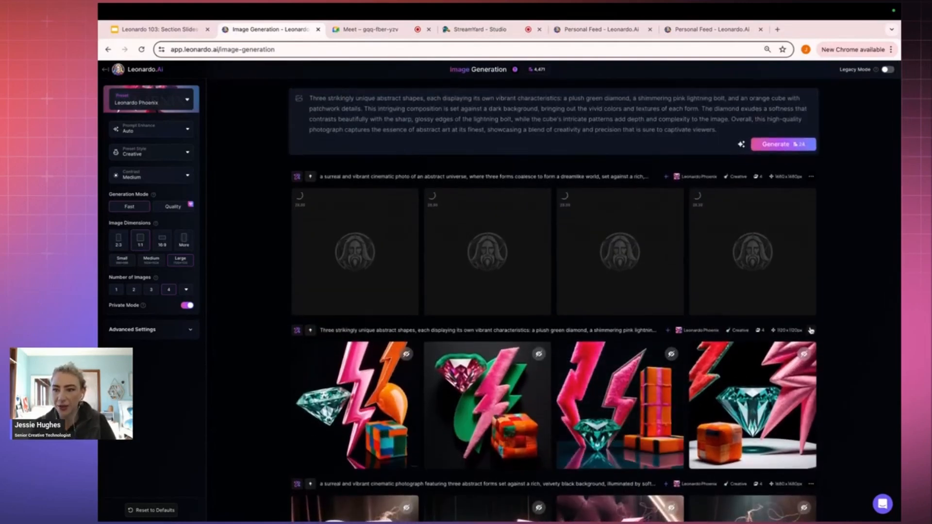
{"action": "left_click", "coordinate": [810, 330]}
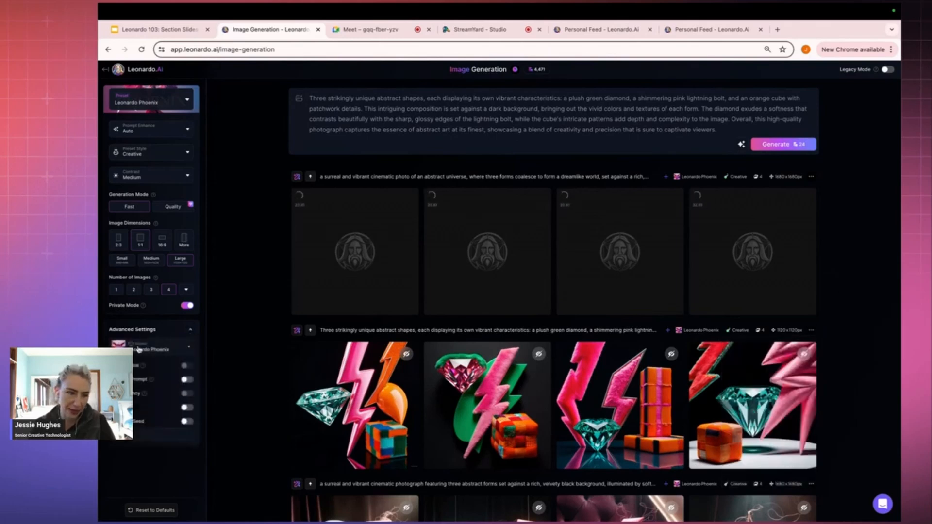
{"action": "left_click", "coordinate": [187, 422]}
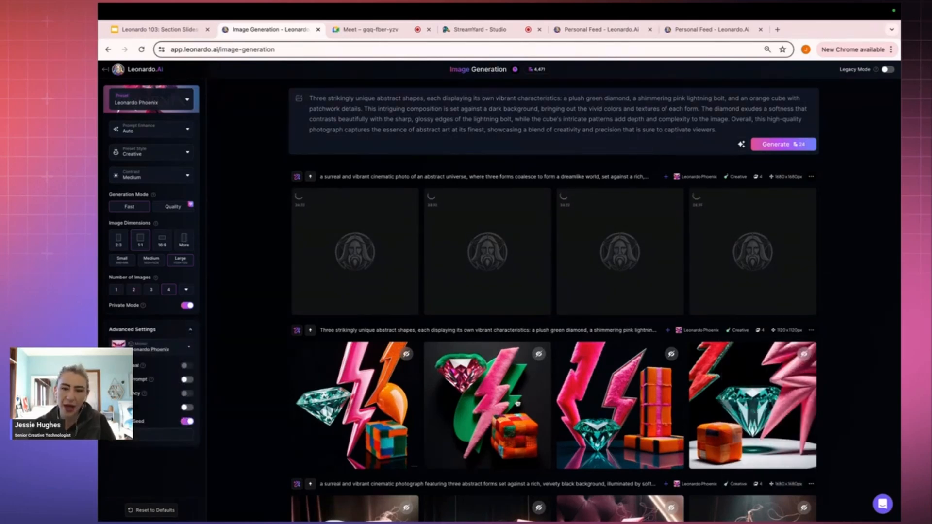
{"action": "scroll", "scroll_direction": "down", "scroll_amount": 3}
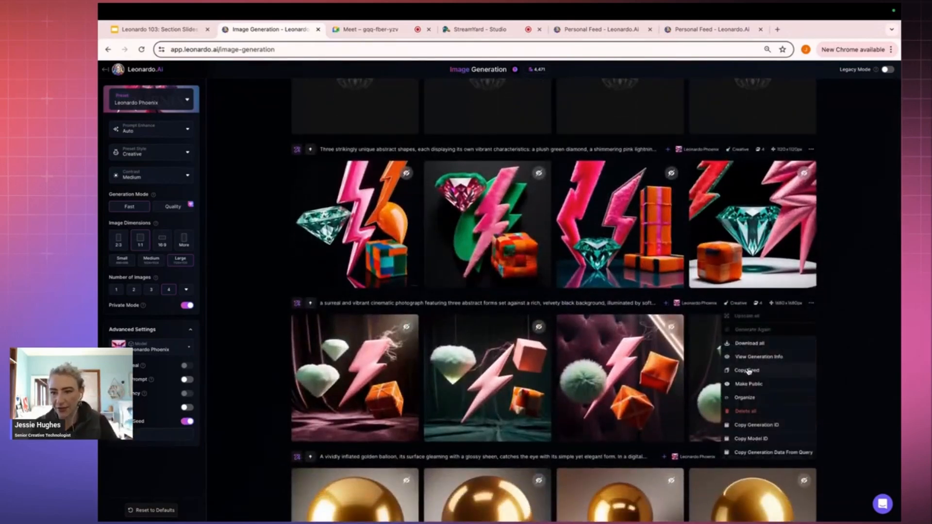
{"action": "left_click", "coordinate": [746, 370]}
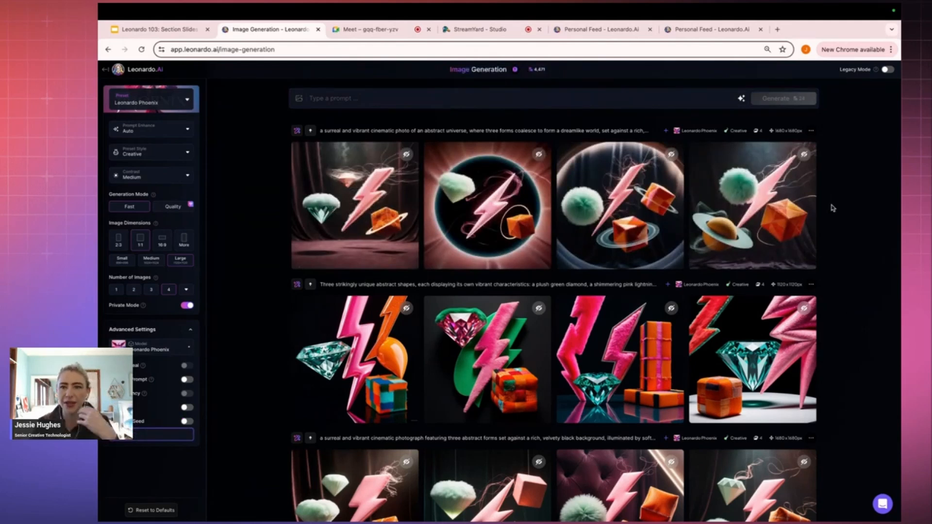
{"action": "mouse_move", "coordinate": [844, 206]}
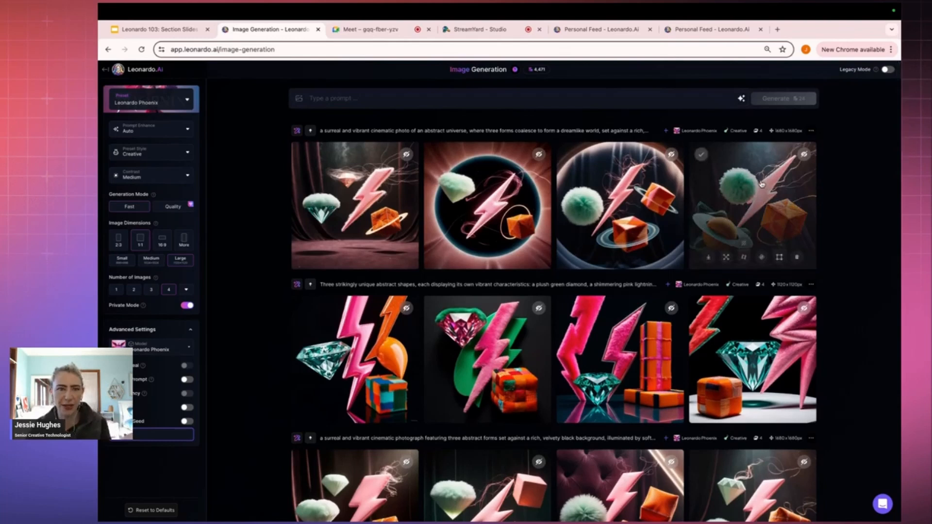
{"action": "left_click", "coordinate": [751, 205]}
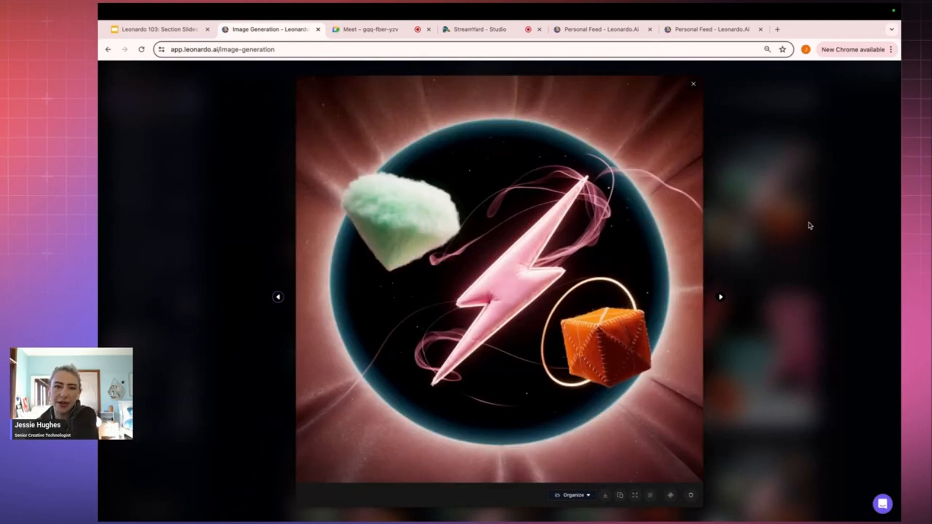
- Submit a 'way more extreme' AI edit of the dreamlike-world batch
{"action": "left_click", "coordinate": [693, 84]}
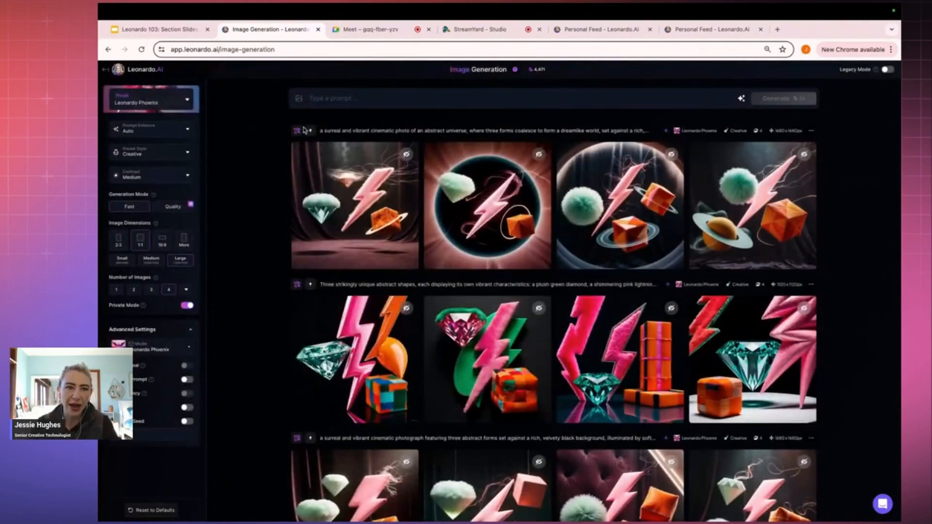
{"action": "left_click", "coordinate": [298, 131]}
{"action": "type", "text": "Way more fun, way more extreme"}
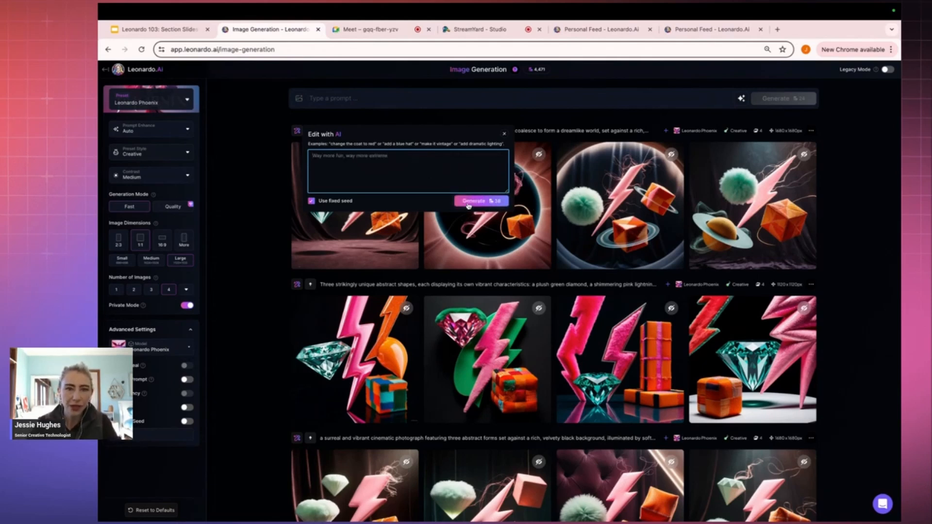
{"action": "left_click", "coordinate": [481, 201]}
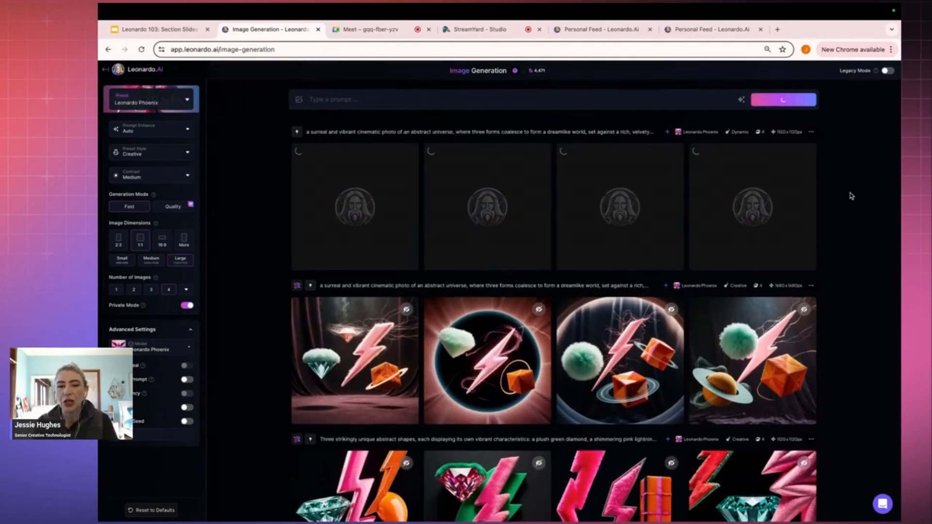
{"action": "left_click", "coordinate": [783, 99]}
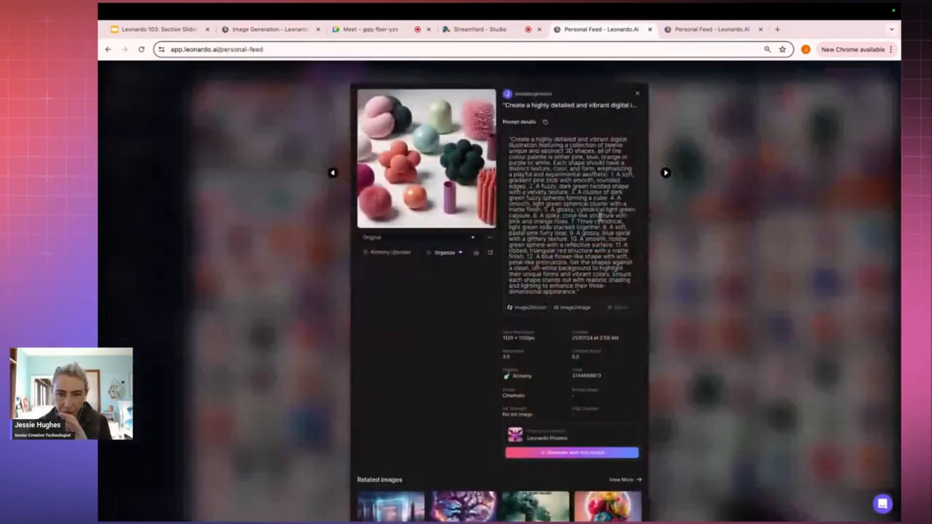
- View the colourful shapes feed image, then step through dreamlike world images
{"action": "left_click", "coordinate": [416, 161]}
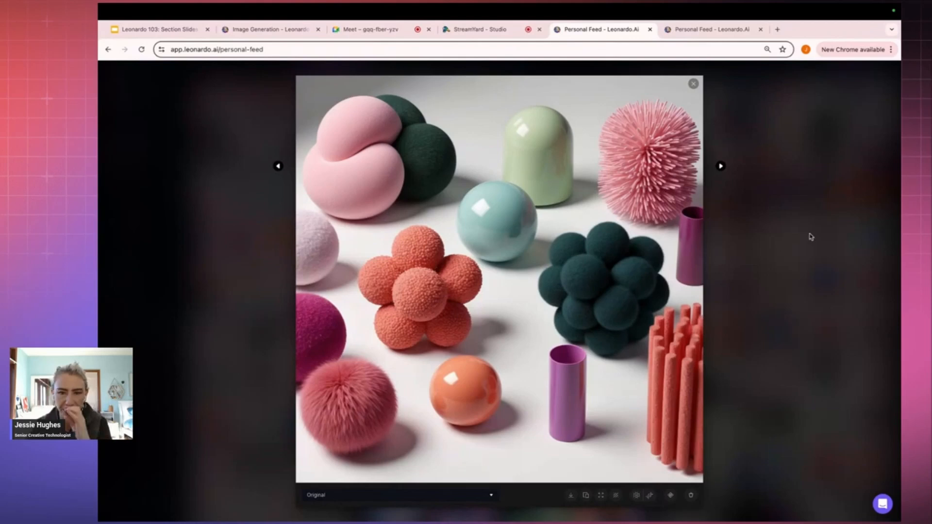
{"action": "left_click", "coordinate": [692, 84]}
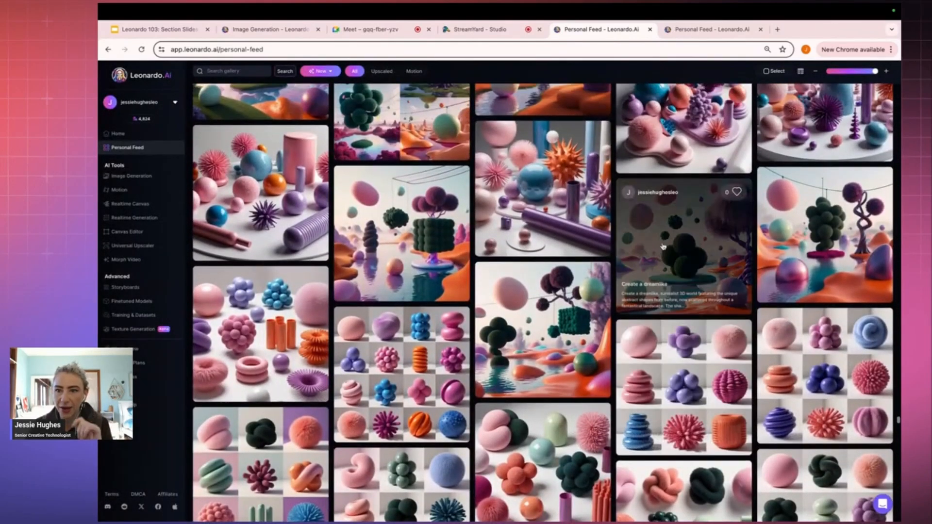
{"action": "left_click", "coordinate": [679, 252]}
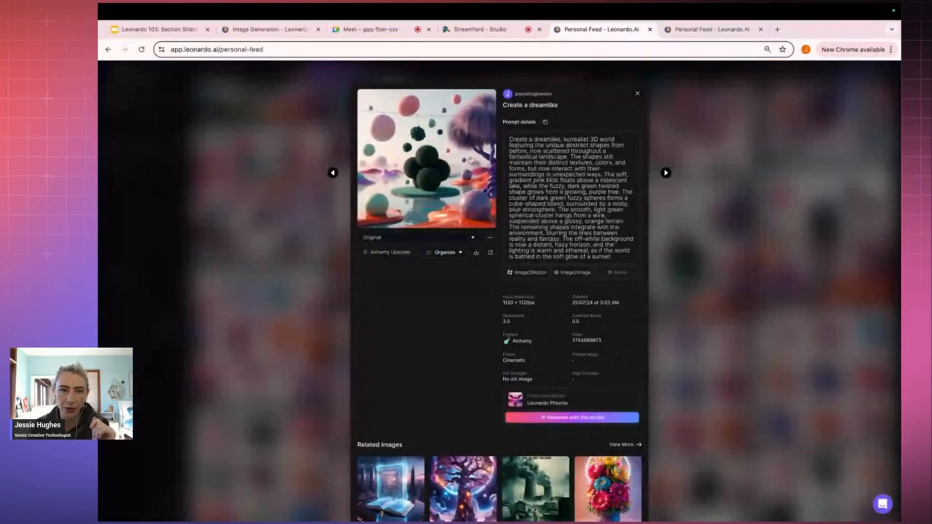
{"action": "left_click", "coordinate": [472, 159]}
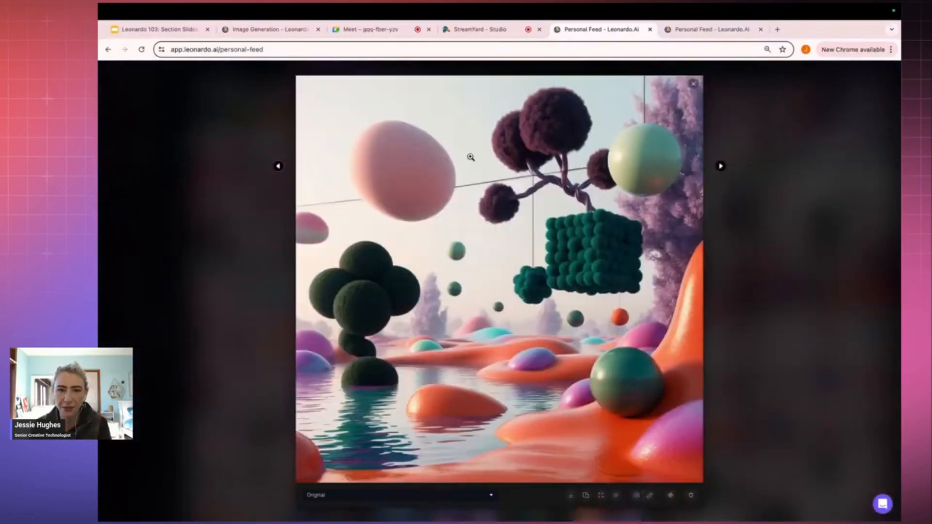
{"action": "left_click", "coordinate": [721, 166]}
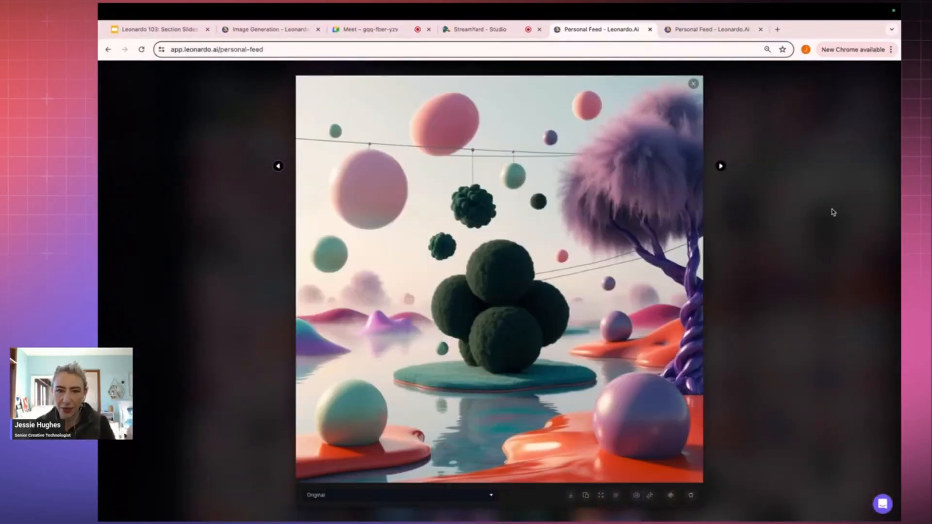
{"action": "left_click", "coordinate": [721, 167]}
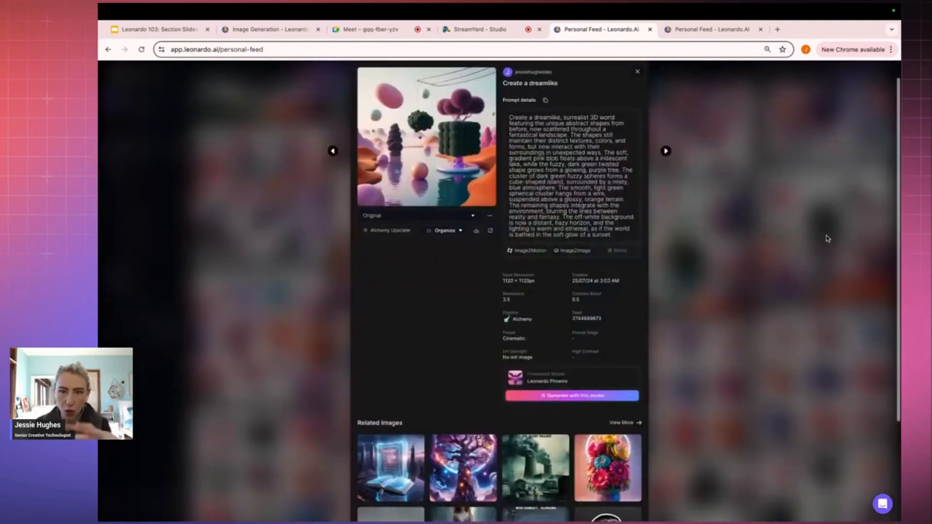
- Browse the fuzzy-tree landscape, pink cityscape, dragon, space station and island images
{"action": "left_click", "coordinate": [637, 71]}
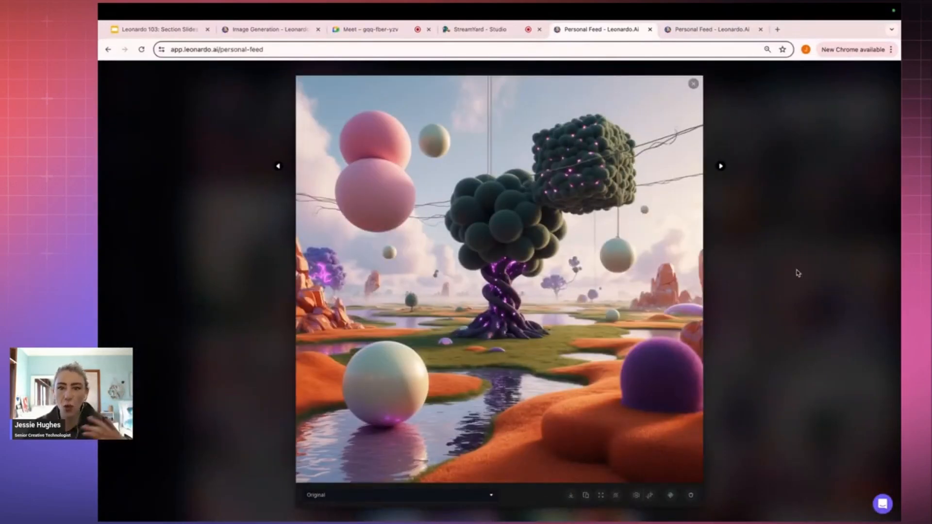
{"action": "left_click", "coordinate": [721, 167]}
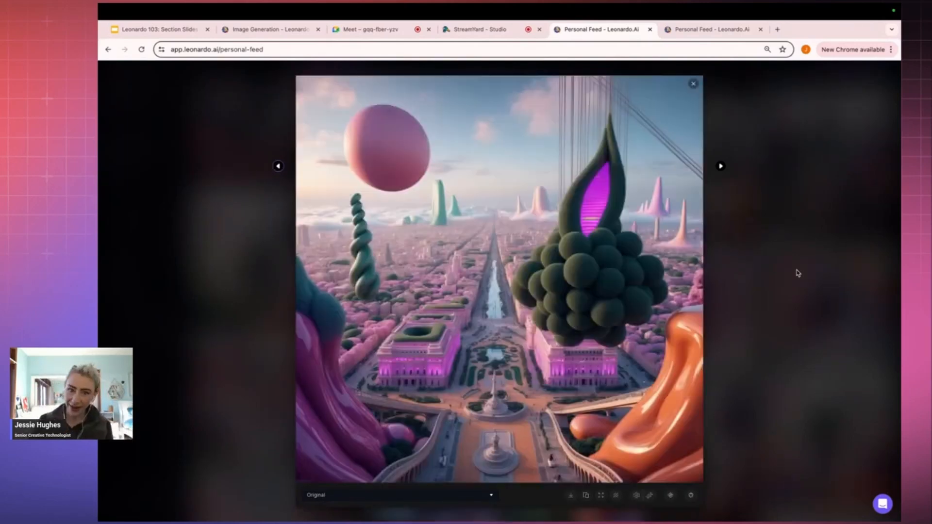
{"action": "left_click", "coordinate": [722, 167]}
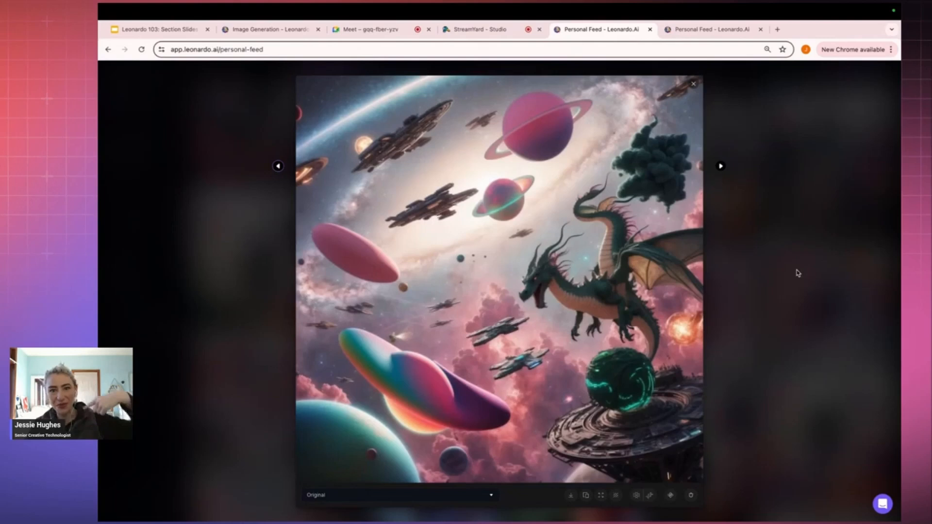
{"action": "left_click", "coordinate": [721, 166]}
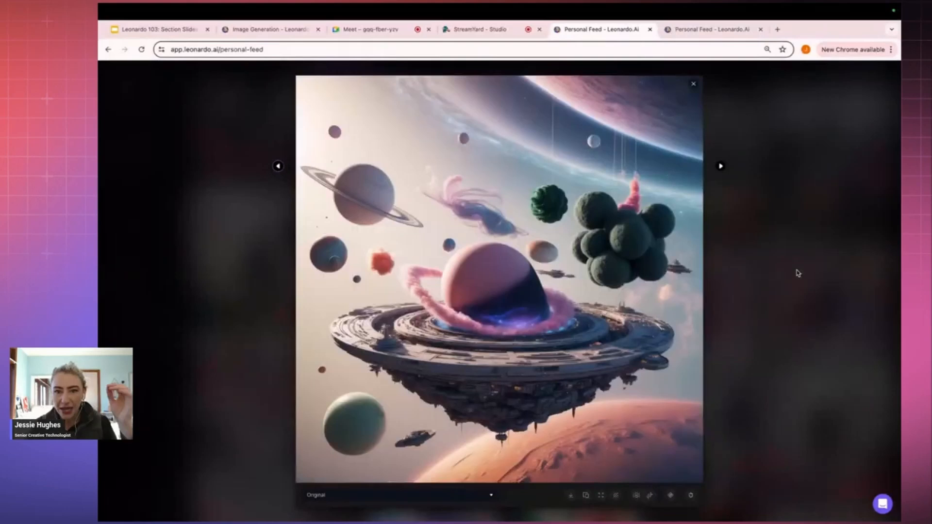
{"action": "left_click", "coordinate": [722, 167]}
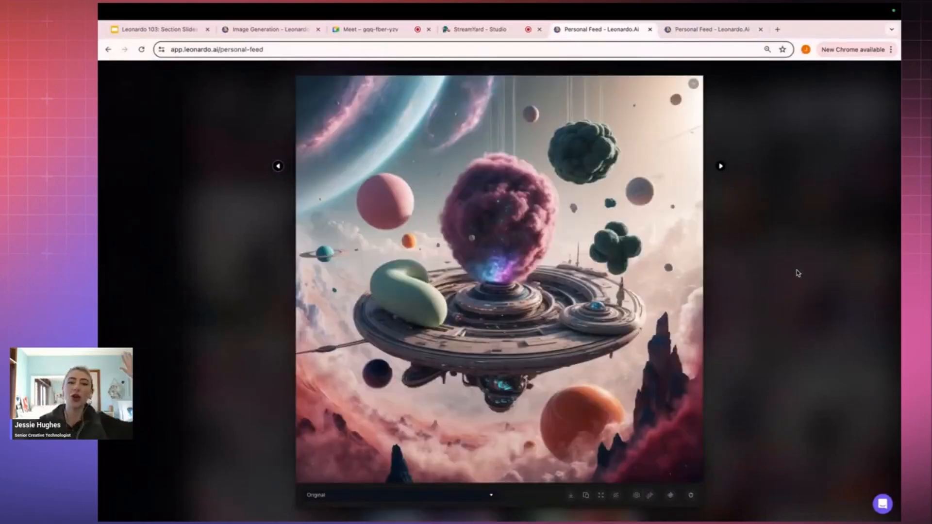
{"action": "left_click", "coordinate": [722, 166]}
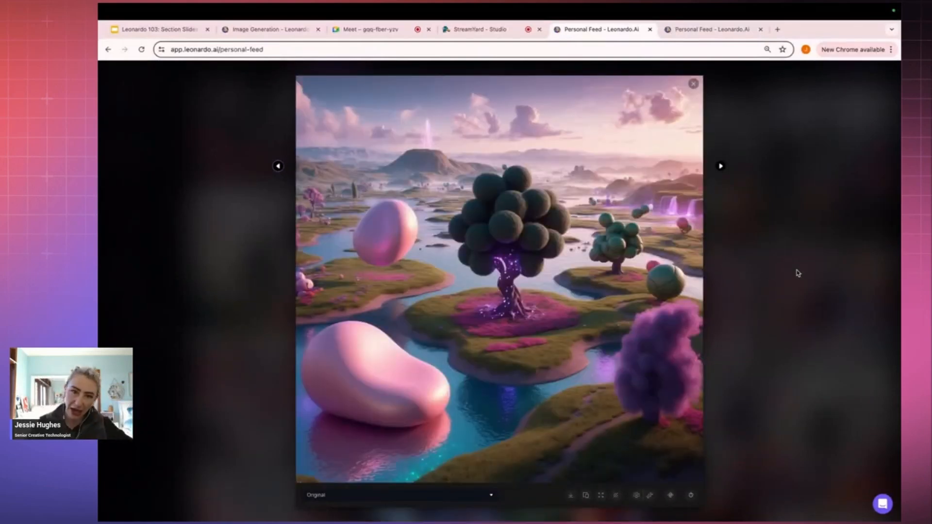
{"action": "left_click", "coordinate": [693, 84]}
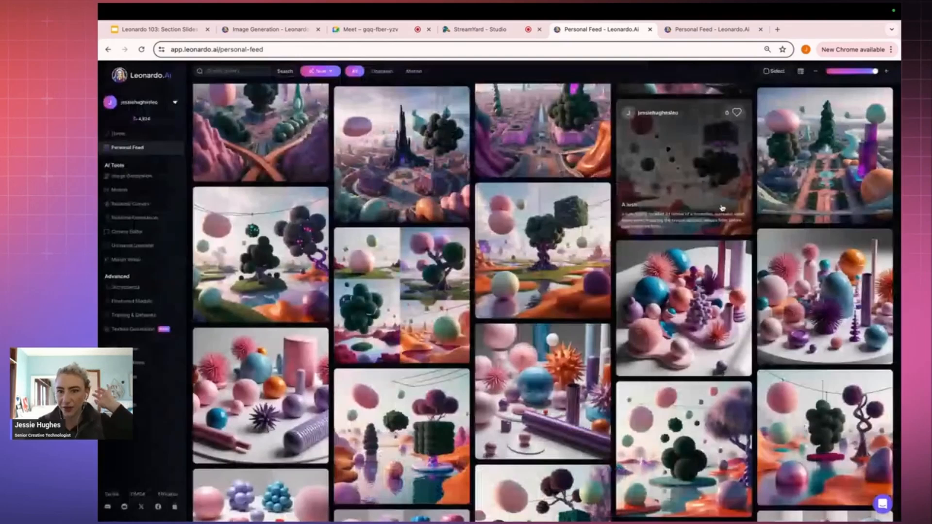
{"action": "scroll", "scroll_direction": "down", "scroll_amount": 3}
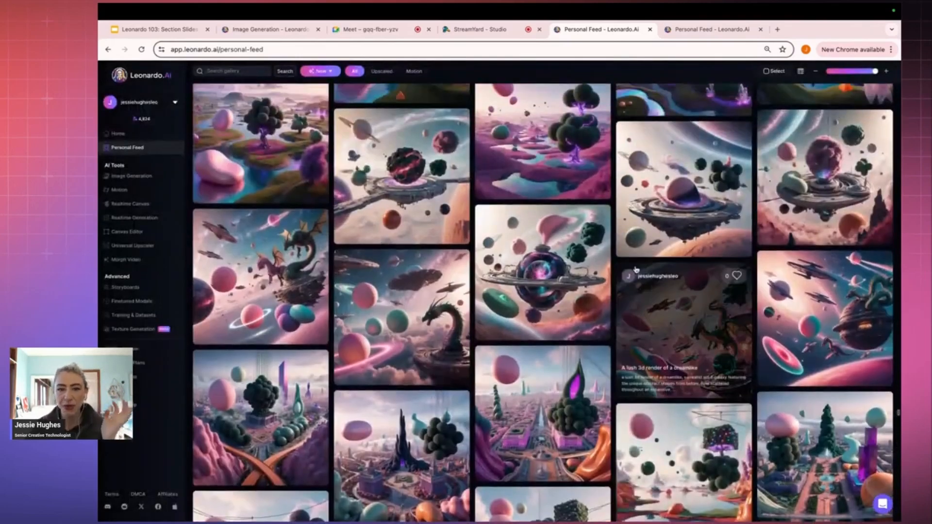
{"action": "left_click", "coordinate": [269, 30]}
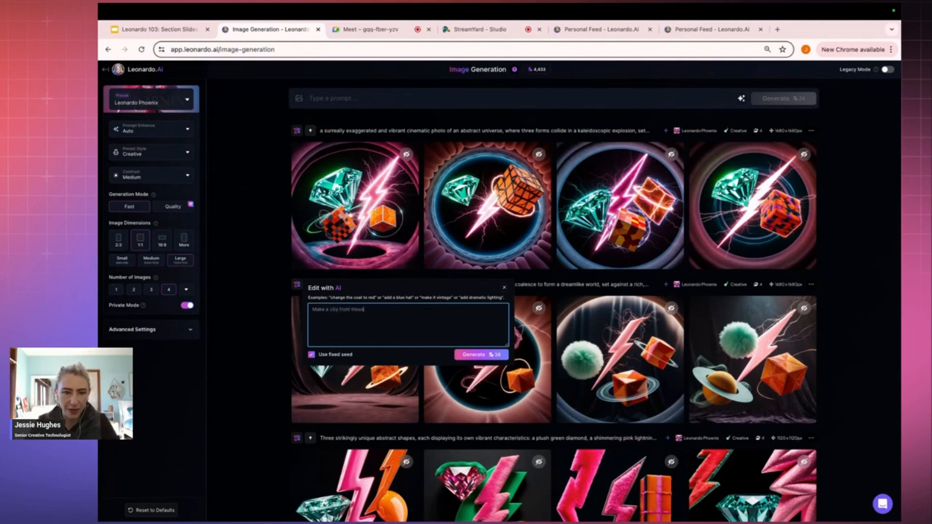
- Submit the 'make a city' AI edit and return to the Personal Feed examples
{"action": "left_click", "coordinate": [481, 355]}
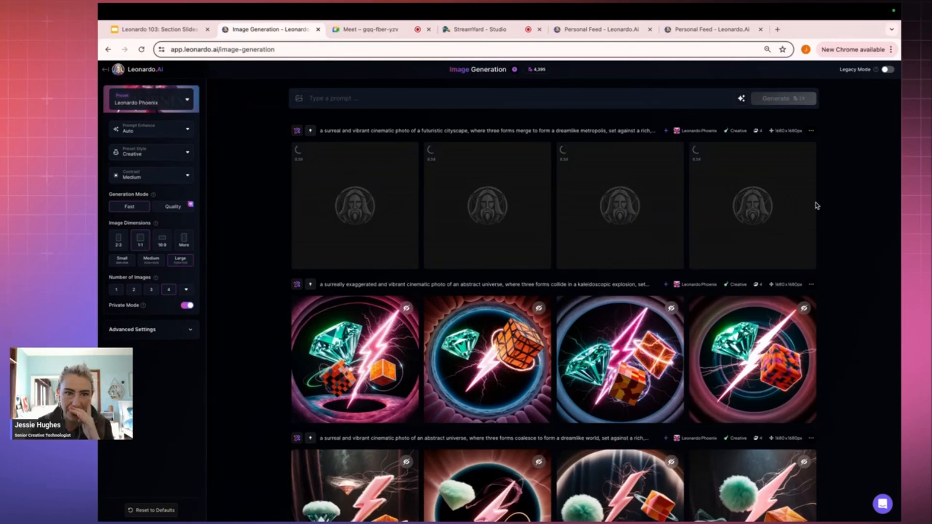
{"action": "left_click", "coordinate": [602, 29]}
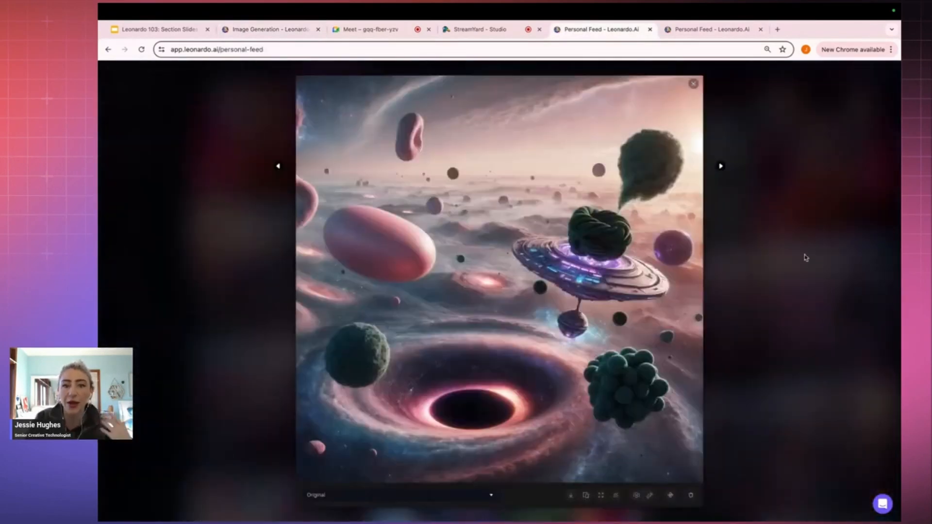
- View another black hole feed image, then the finished cityscape renders, dismissing the edit box
{"action": "left_click", "coordinate": [721, 167]}
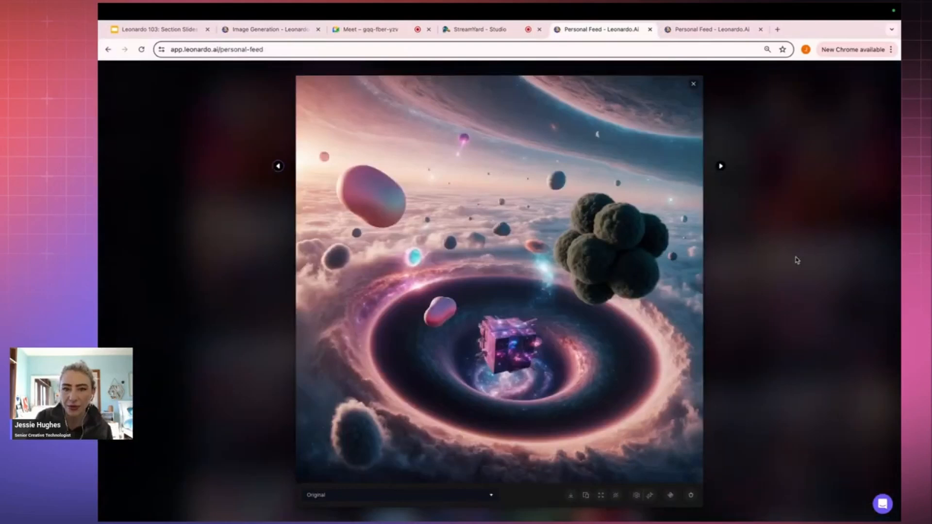
{"action": "left_click", "coordinate": [271, 29]}
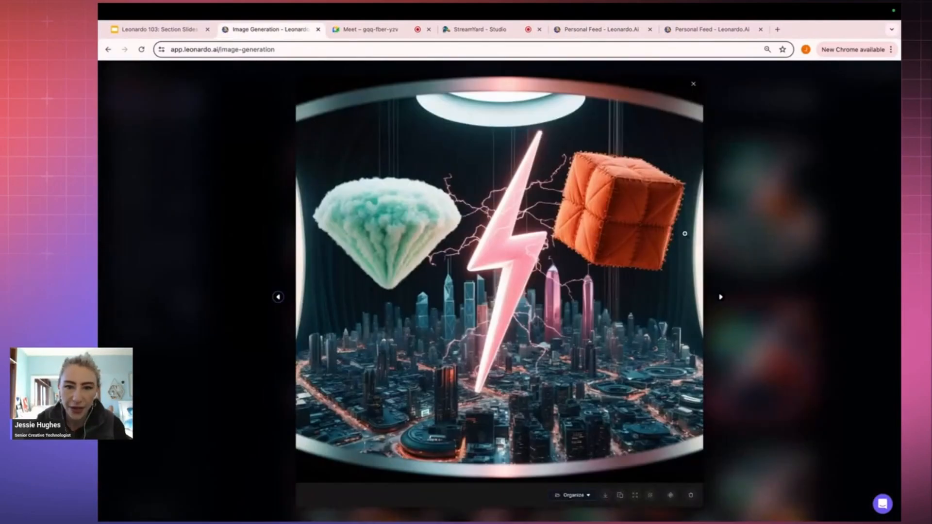
{"action": "left_click", "coordinate": [693, 83]}
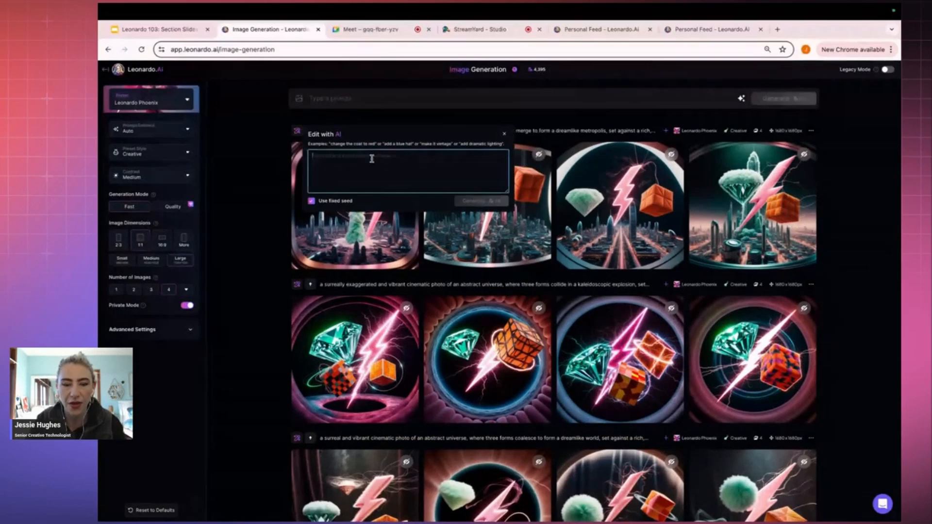
{"action": "left_click", "coordinate": [505, 133]}
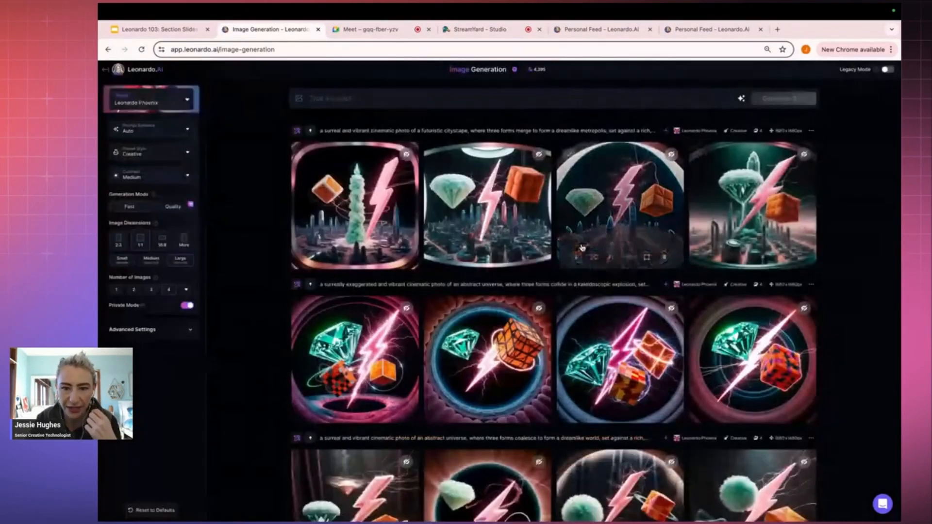